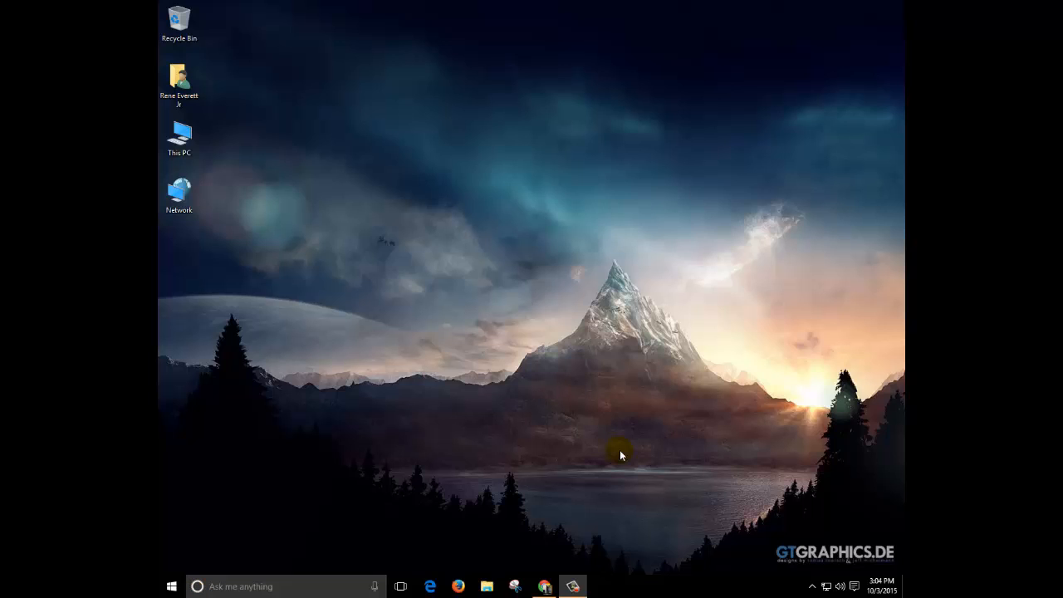
{"action": "mouse_move", "coordinate": [469, 531]}
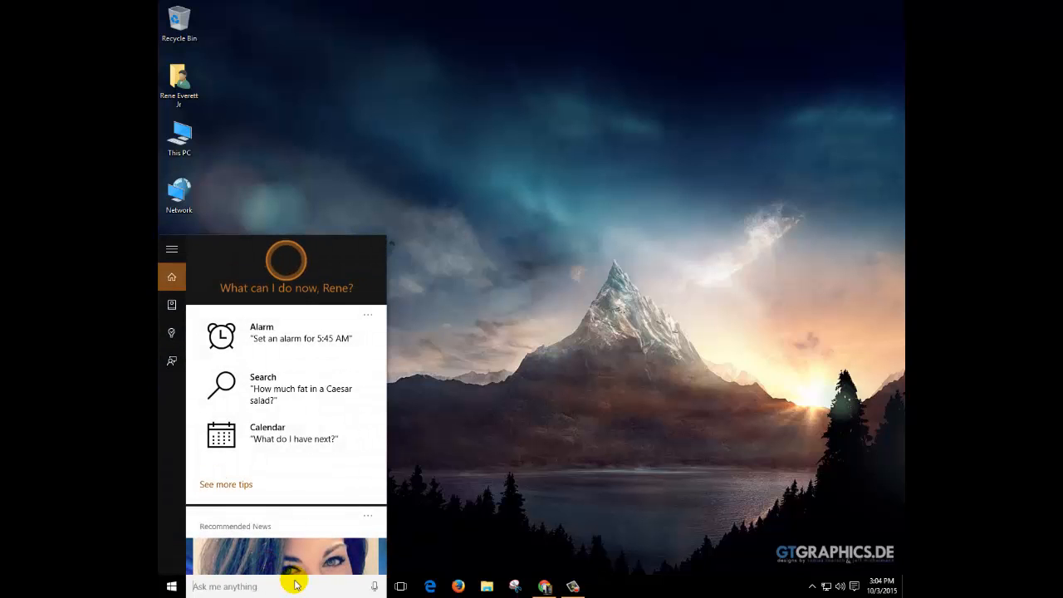
- Search 'screen s' in Cortana to find the Screen Saver settings
{"action": "type", "text": "screen s"}
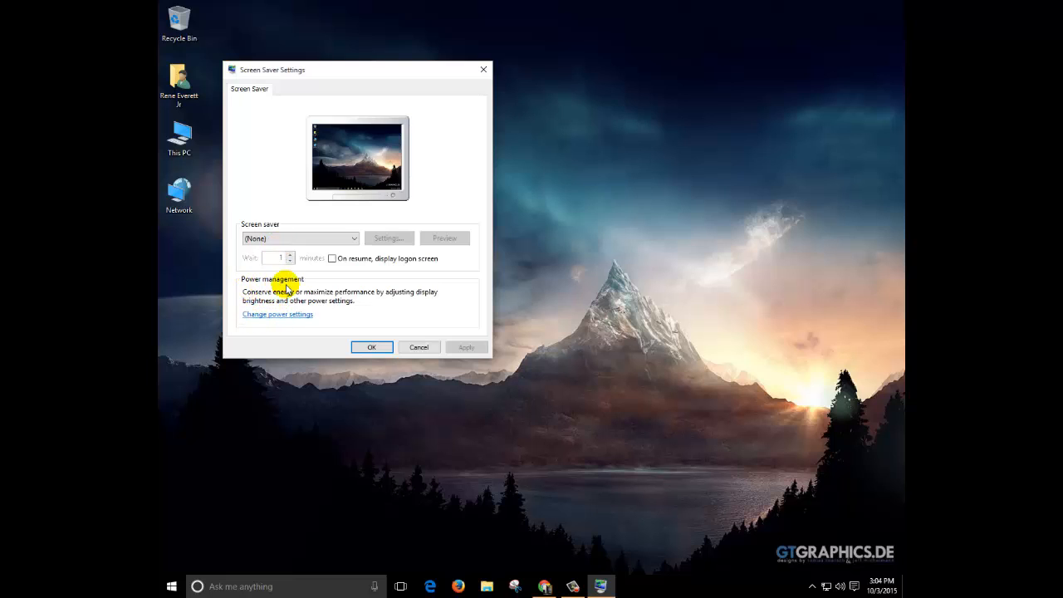
{"action": "mouse_move", "coordinate": [269, 319]}
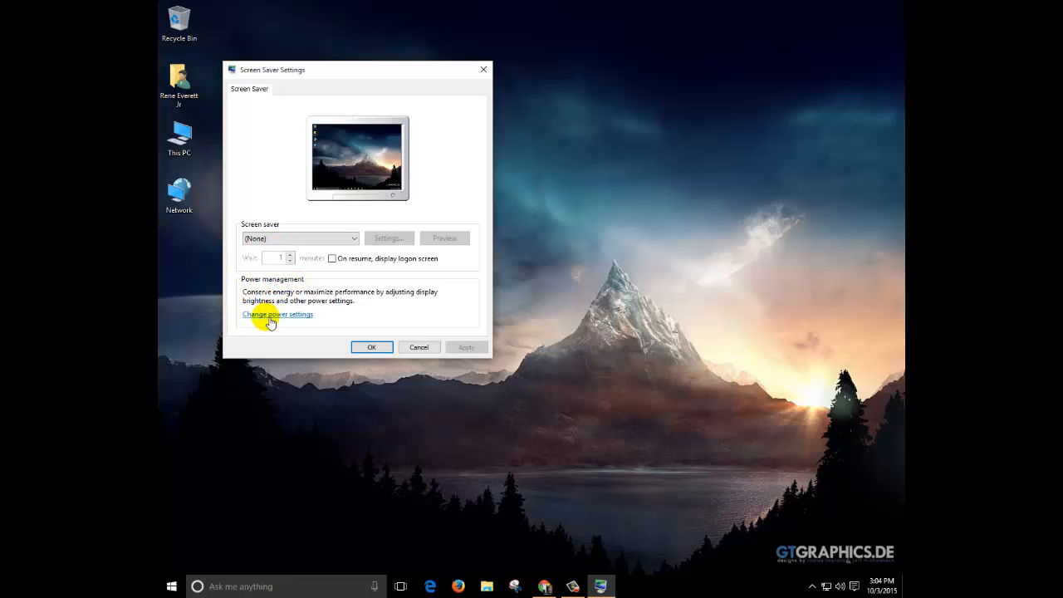
- Go from Screen Saver Settings to Power Options via 'Change power settings'
{"action": "left_click", "coordinate": [277, 313]}
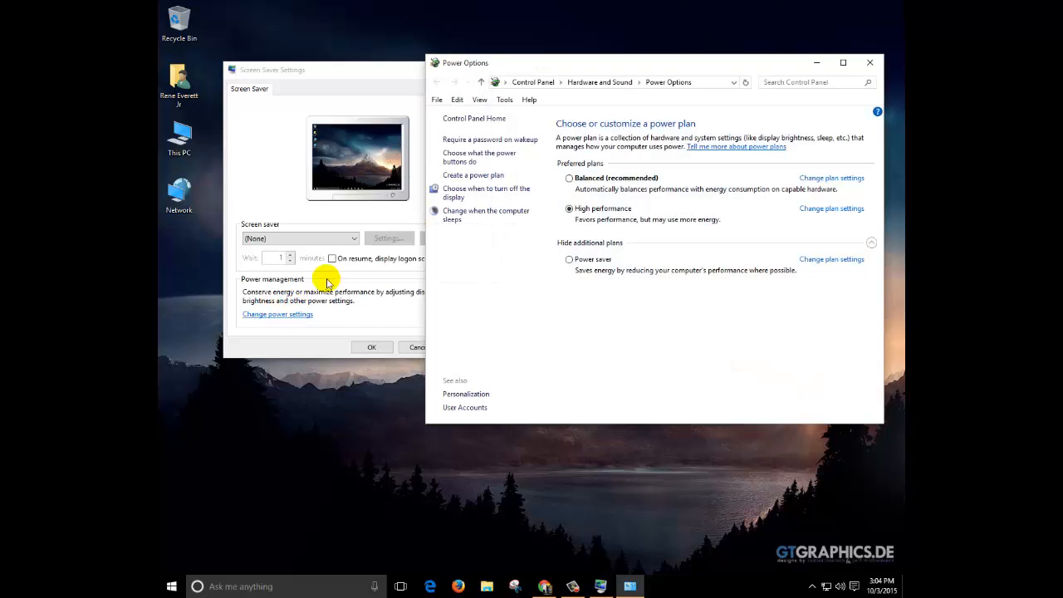
{"action": "mouse_move", "coordinate": [536, 227]}
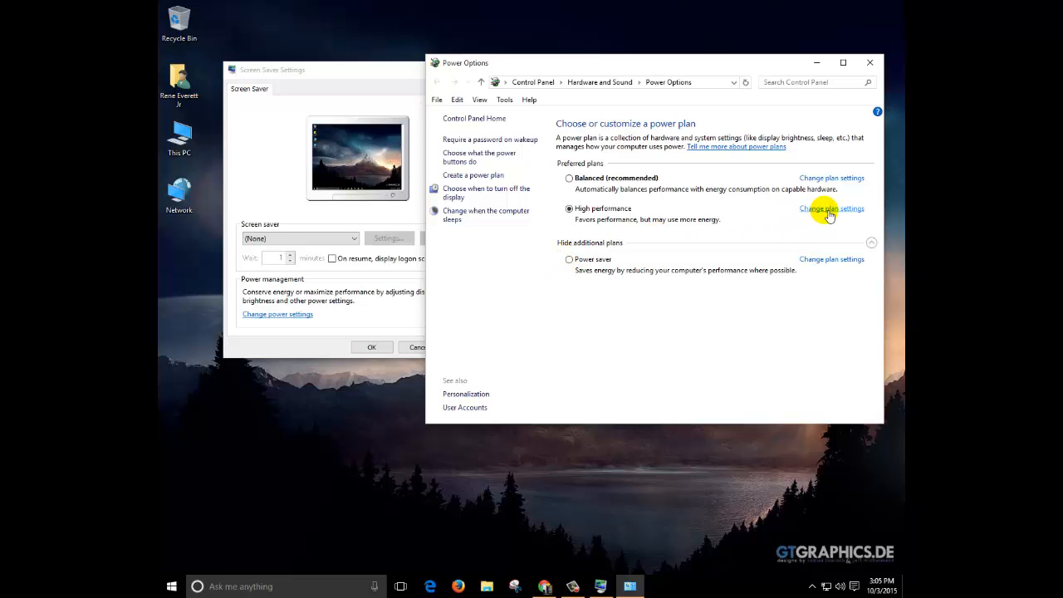
- Reach the advanced power settings dialog for the High performance plan
{"action": "left_click", "coordinate": [830, 209]}
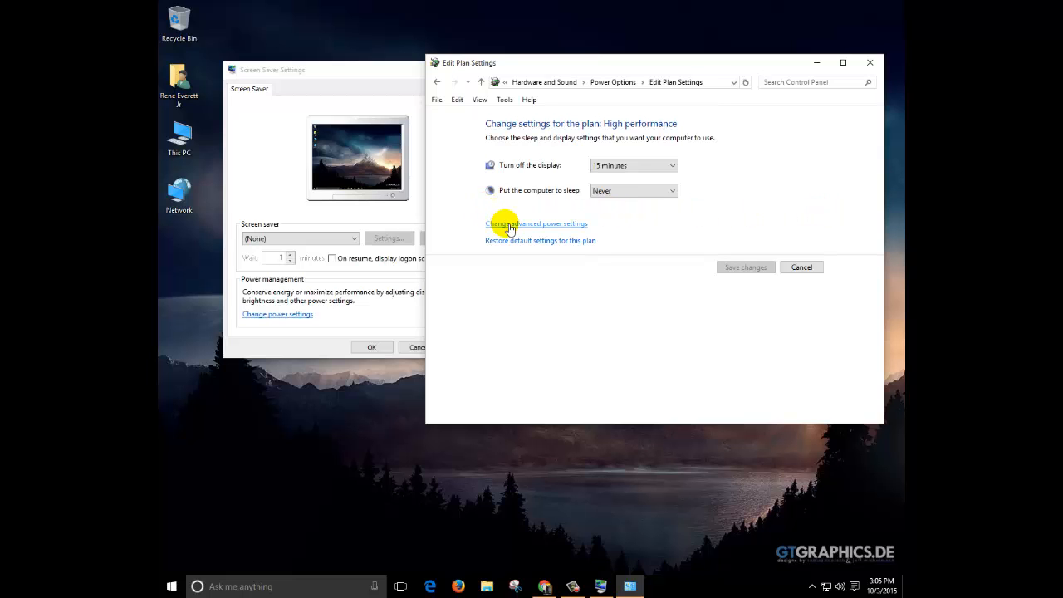
{"action": "left_click", "coordinate": [537, 222]}
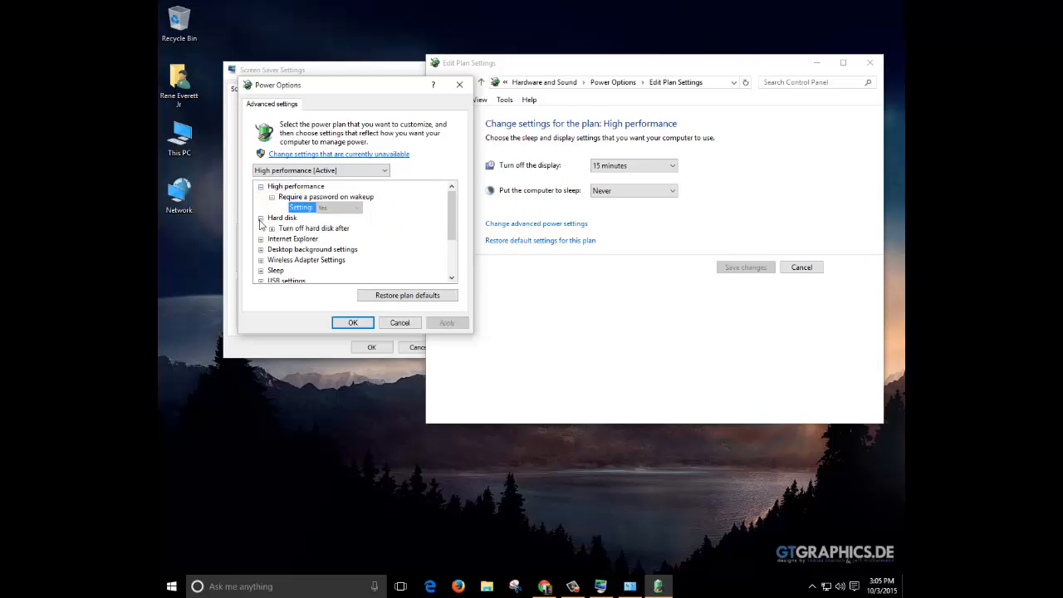
- Confirm hard disk, sleep and hibernate set to Never with wake timers enabled, and apply
{"action": "left_click", "coordinate": [283, 218]}
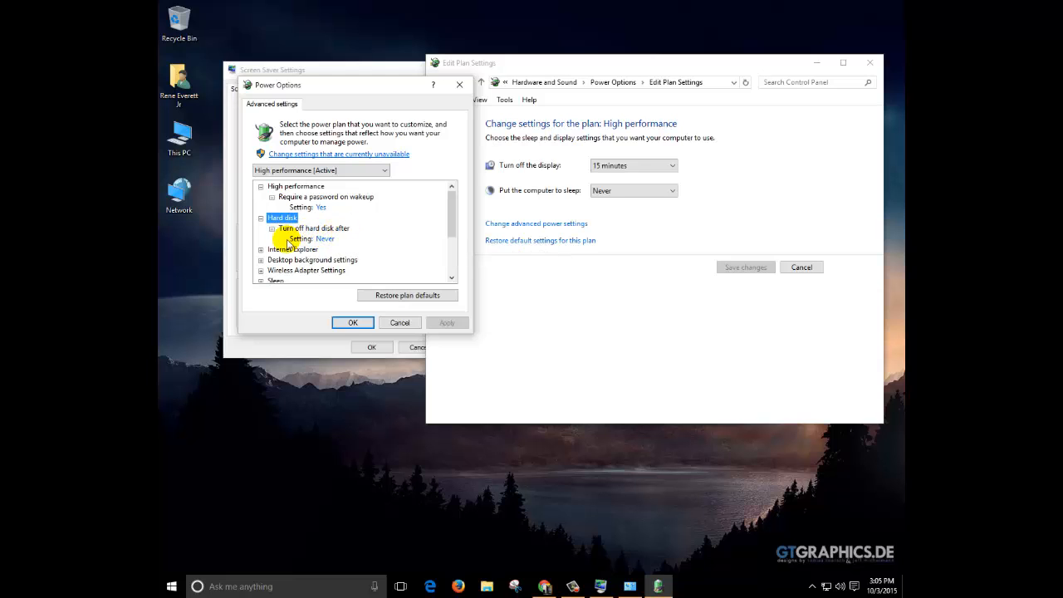
{"action": "mouse_move", "coordinate": [326, 243]}
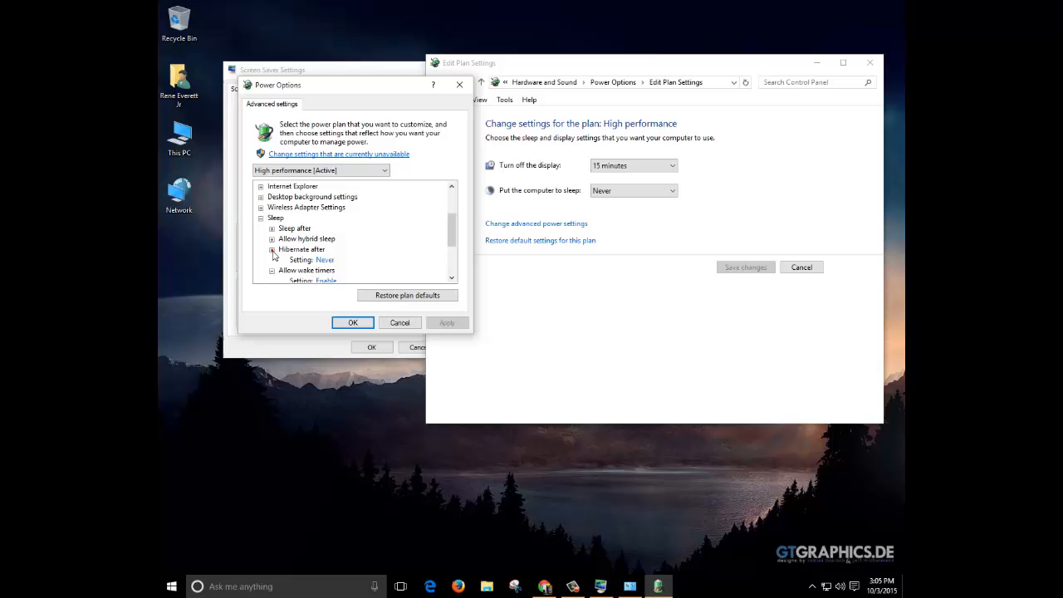
{"action": "left_click", "coordinate": [261, 239]}
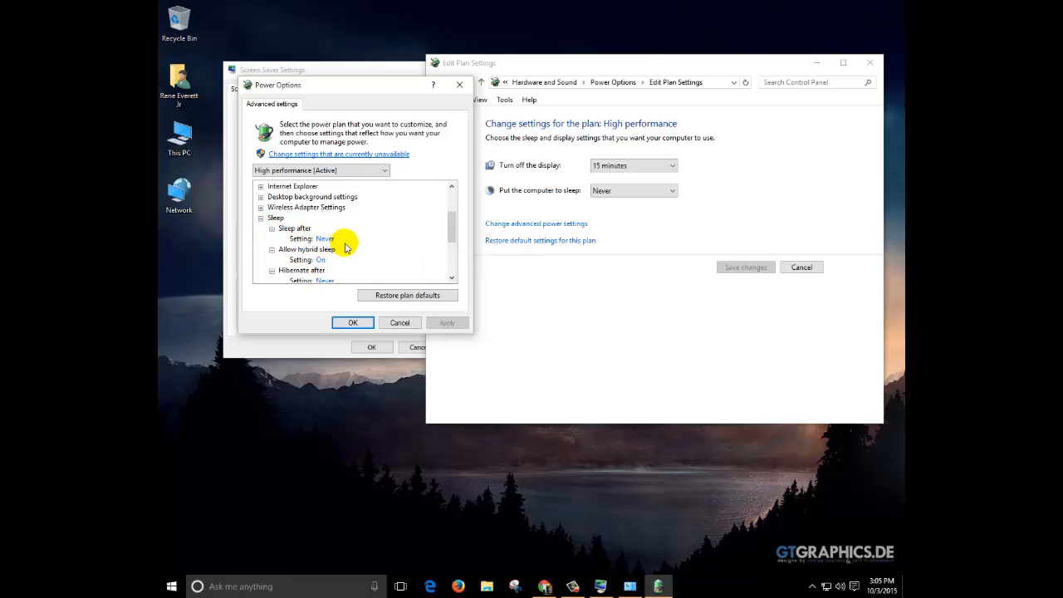
{"action": "scroll", "scroll_direction": "down", "scroll_amount": 3}
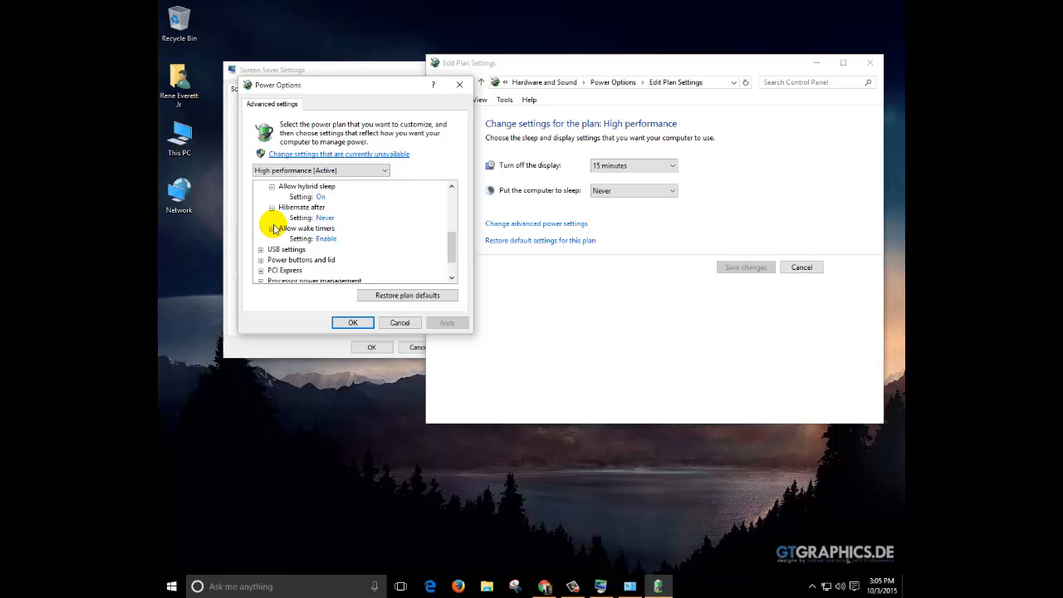
{"action": "left_click", "coordinate": [352, 322]}
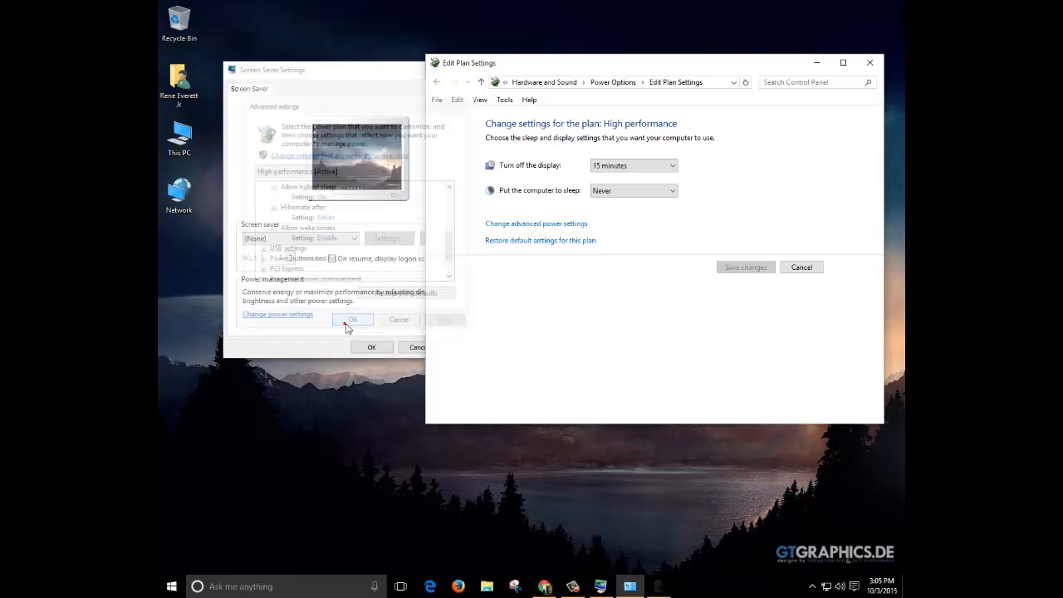
- Navigate back to the Power Options plan list with High performance selected
{"action": "left_click", "coordinate": [352, 318]}
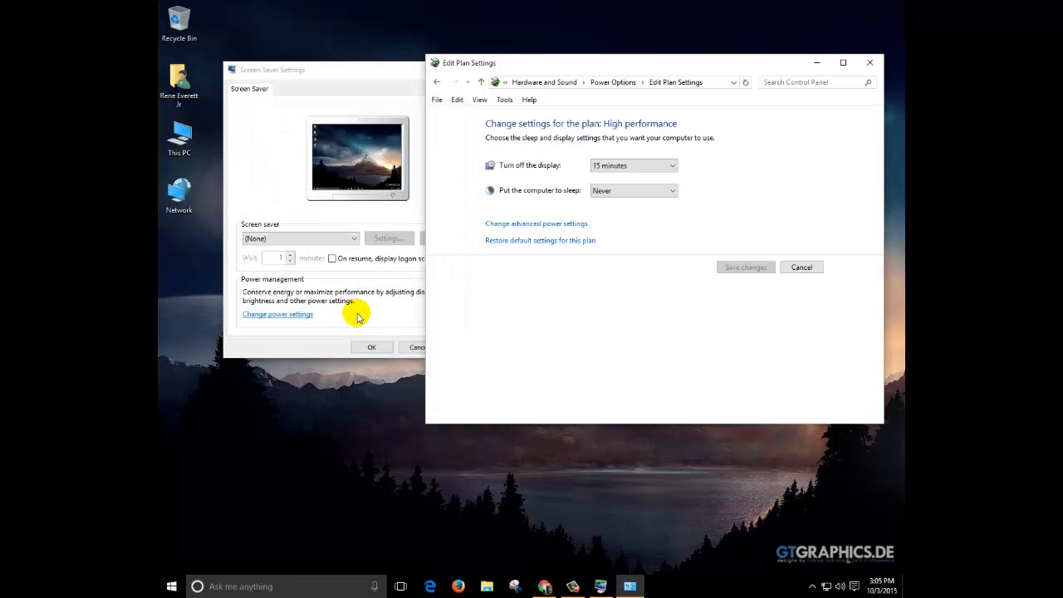
{"action": "mouse_move", "coordinate": [581, 113]}
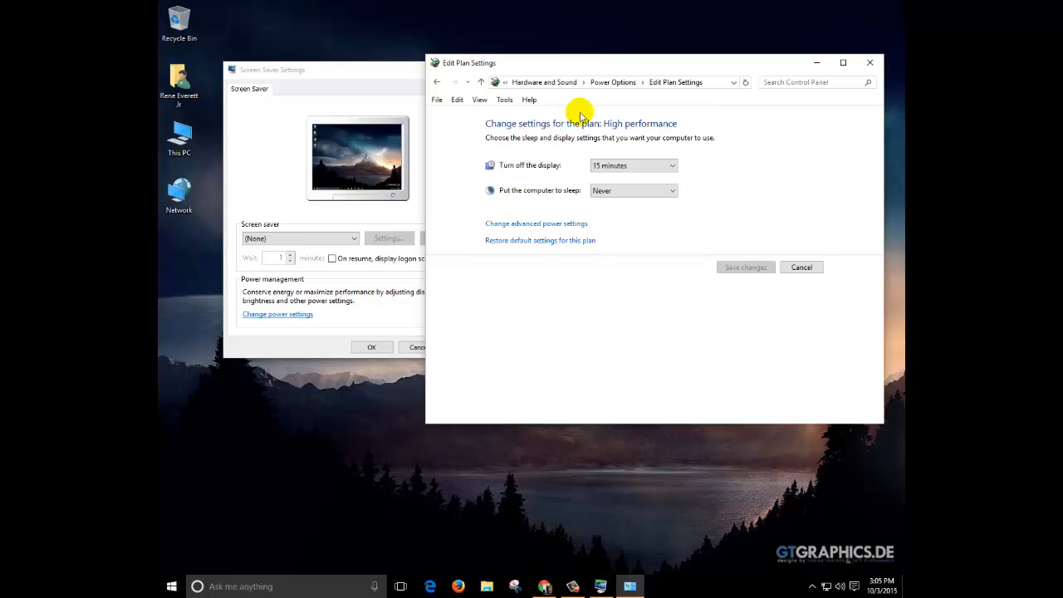
{"action": "left_click", "coordinate": [437, 82]}
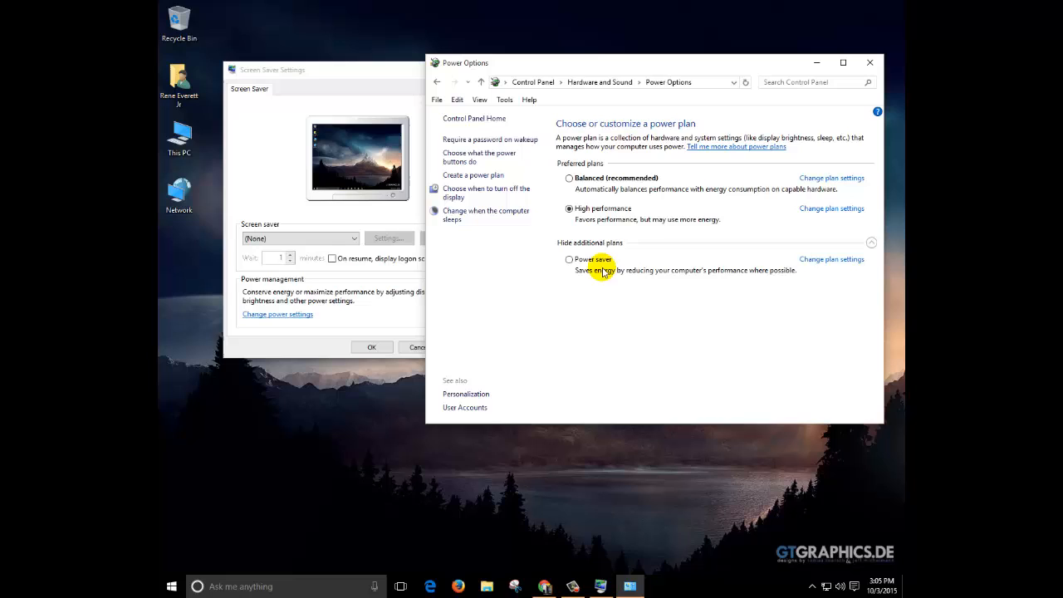
{"action": "mouse_move", "coordinate": [599, 246]}
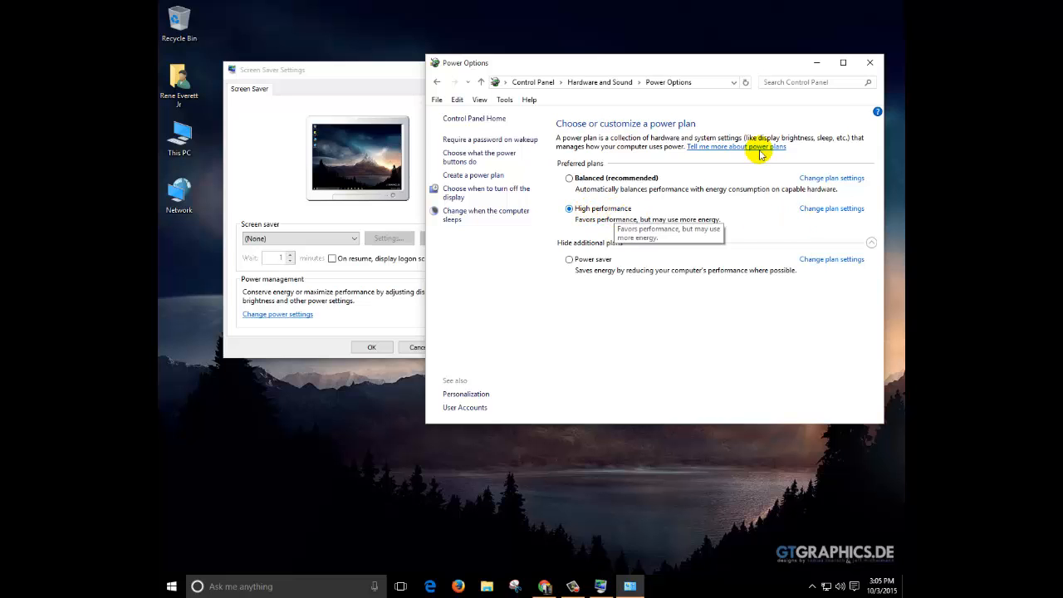
{"action": "mouse_move", "coordinate": [845, 82]}
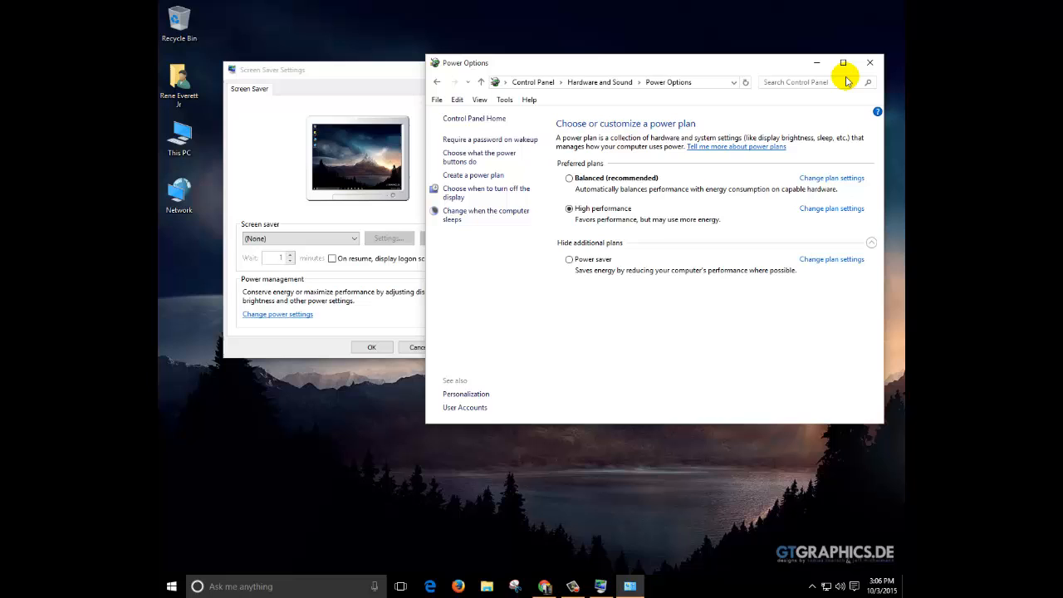